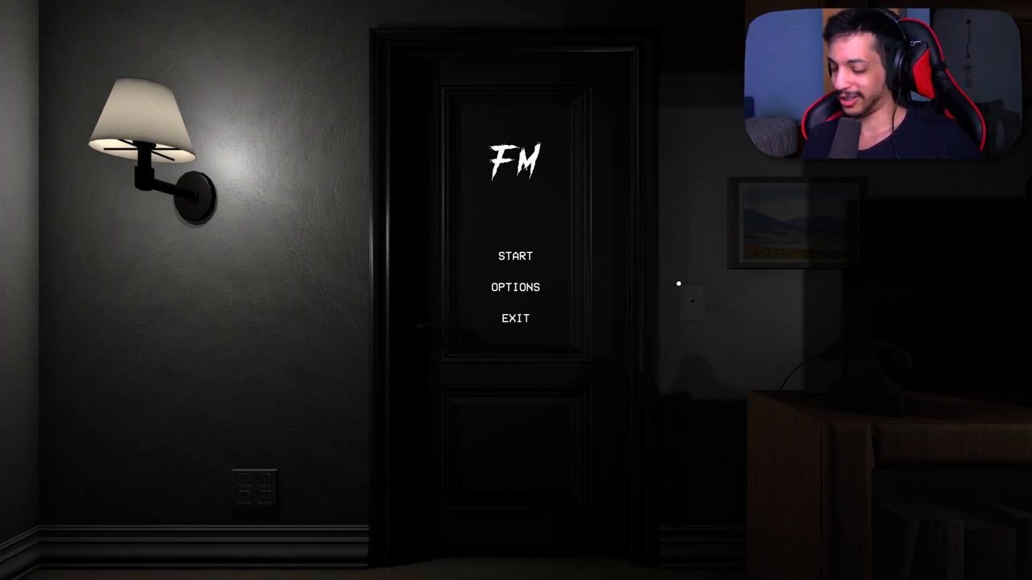
pyautogui.click(516, 254)
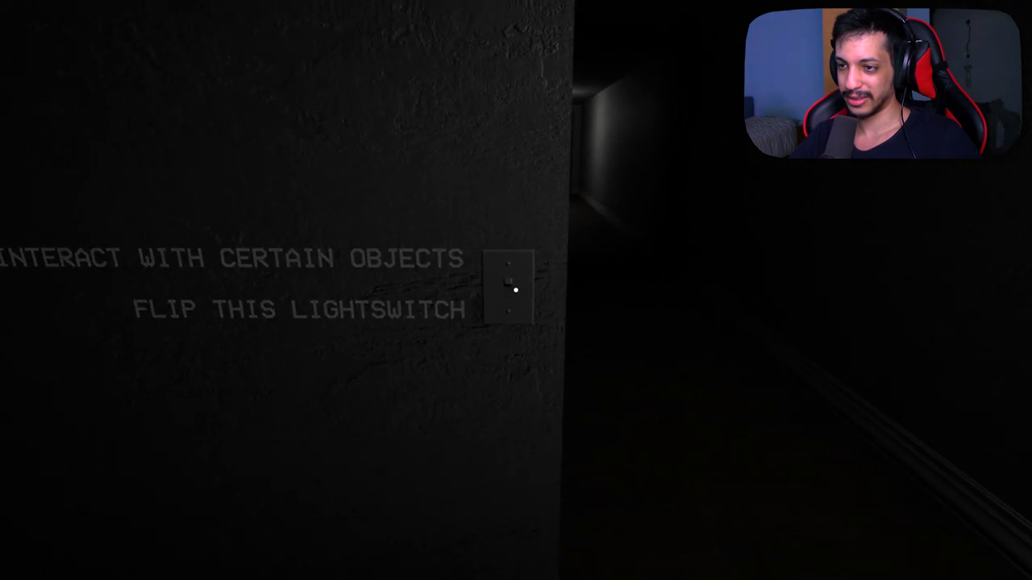
pyautogui.click(508, 290)
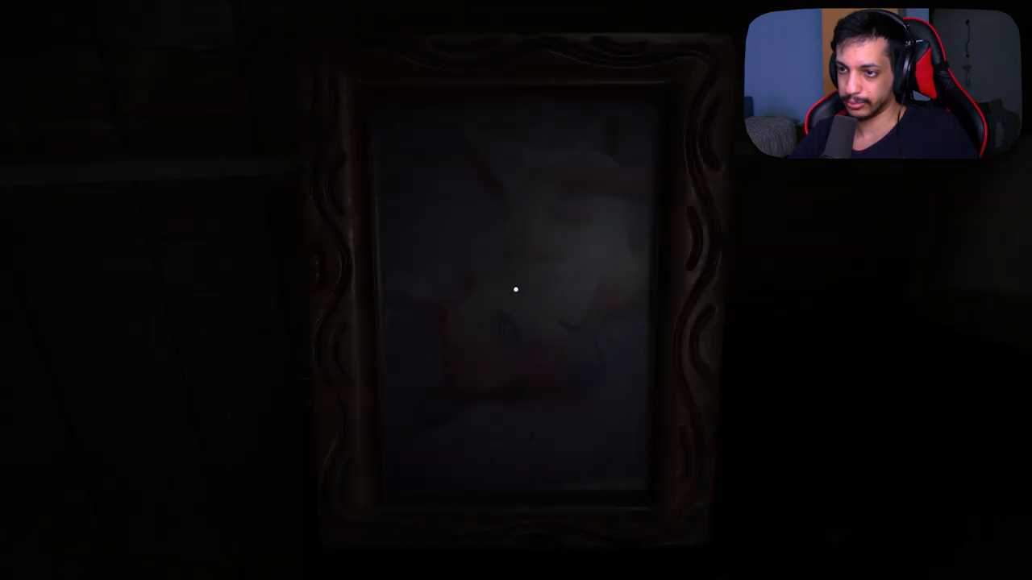
pyautogui.moveTo(622, 387)
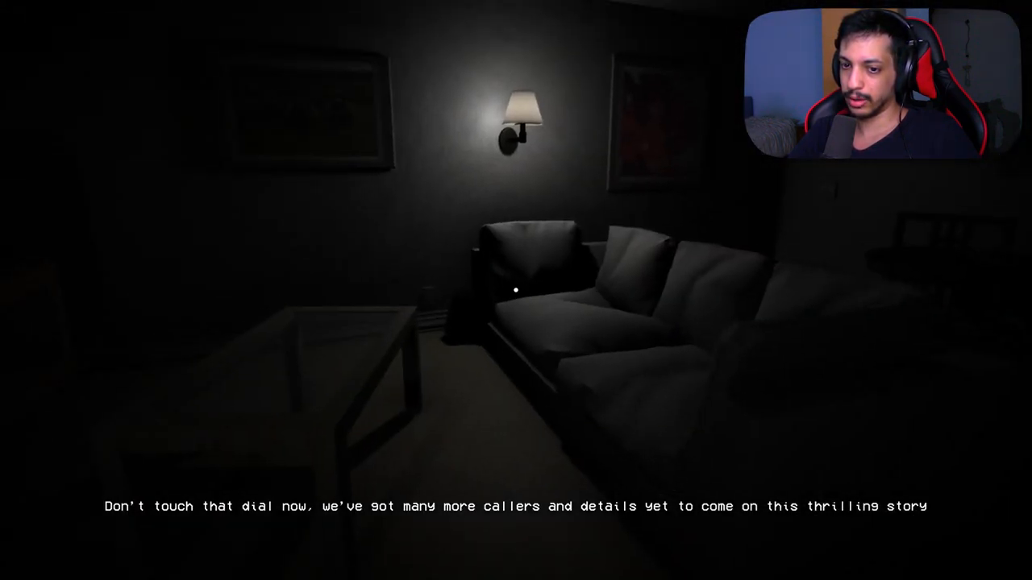
pyautogui.moveTo(516, 291)
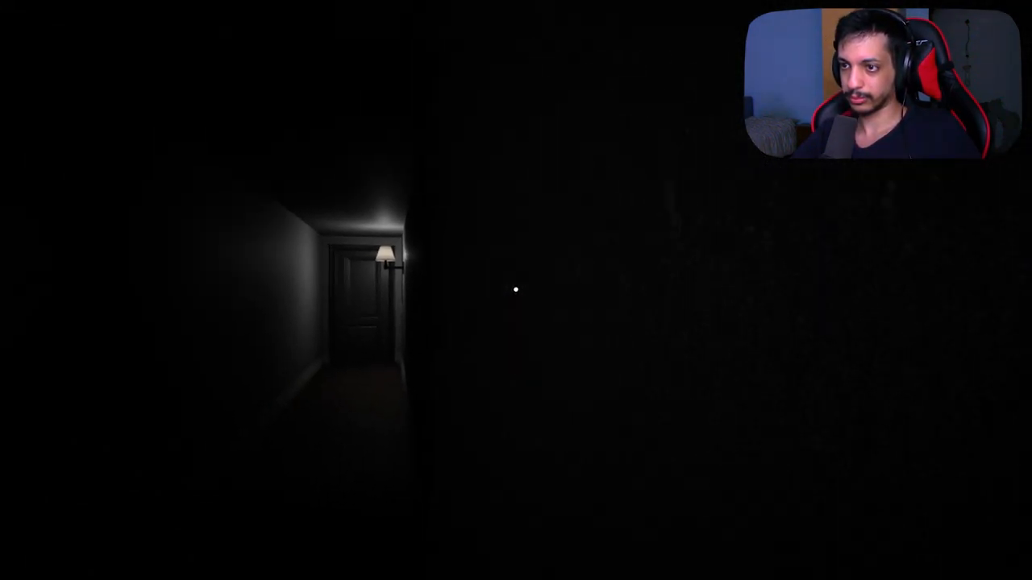
pyautogui.press('w')
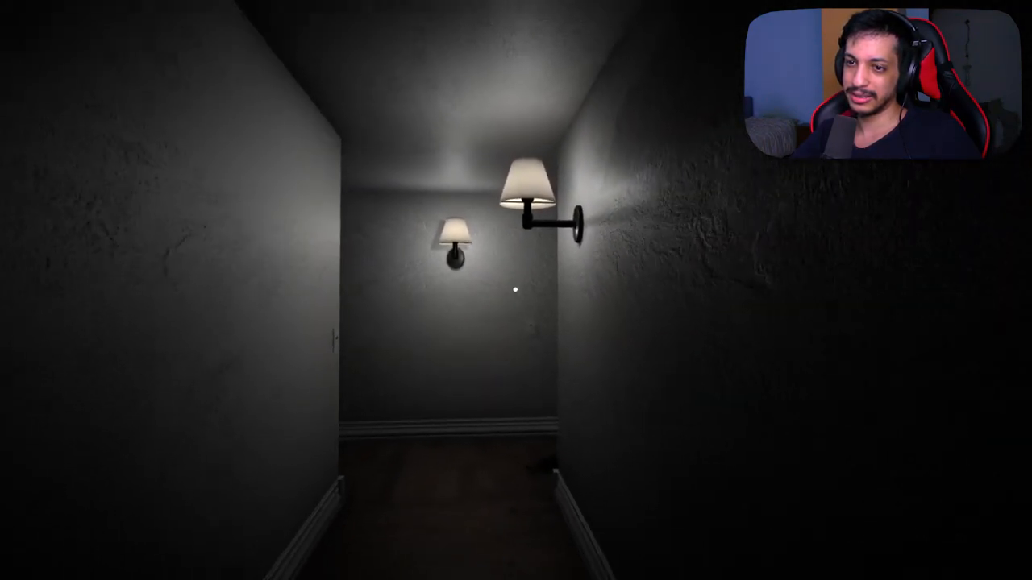
pyautogui.press('w')
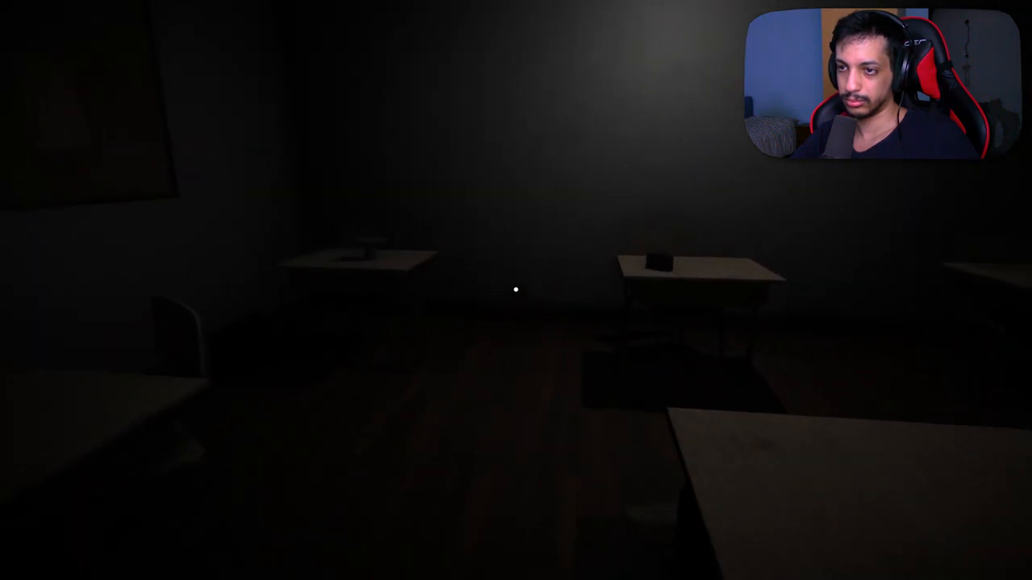
pyautogui.moveTo(515, 290)
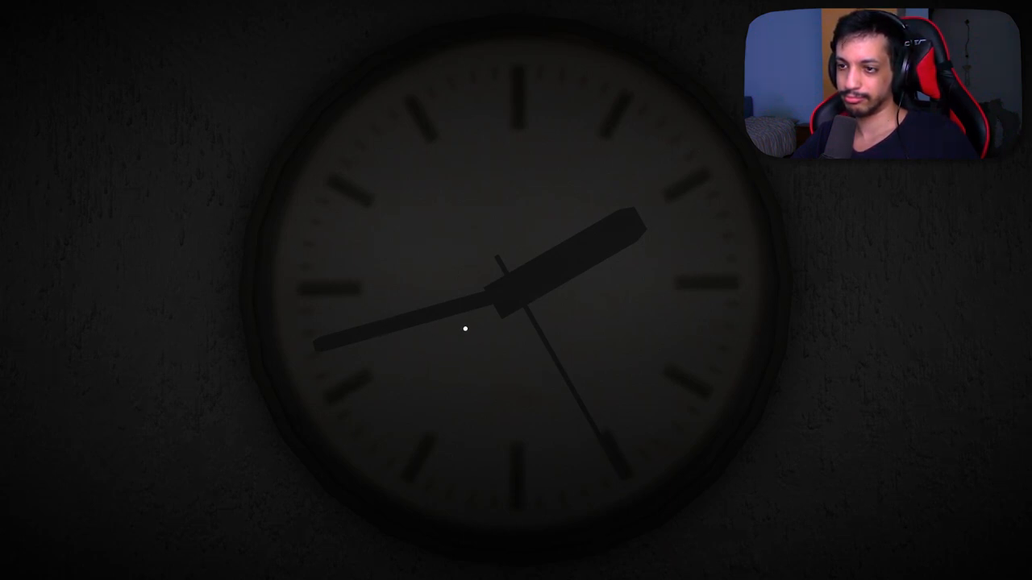
pyautogui.moveTo(733, 187)
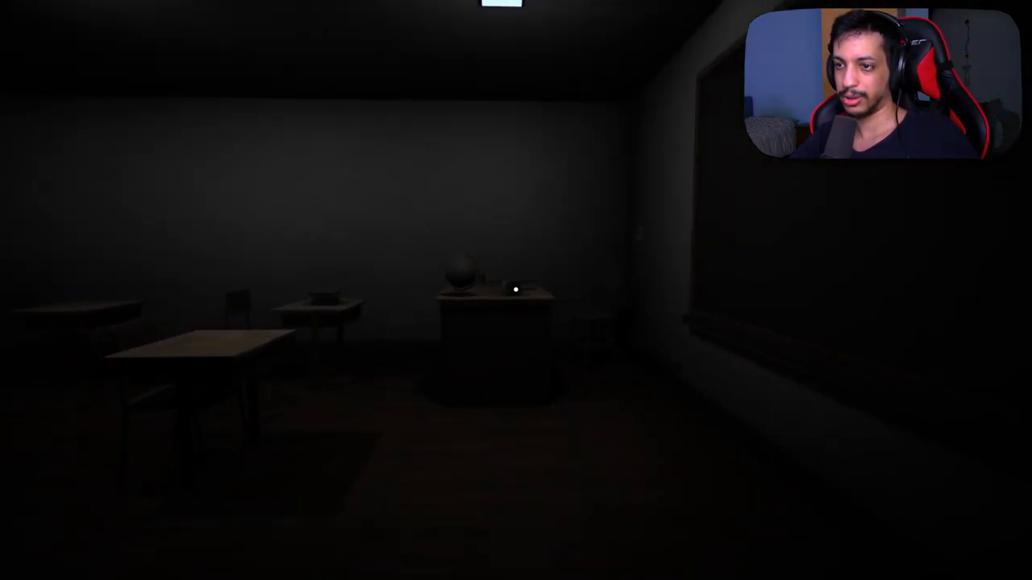
pyautogui.moveTo(516, 291)
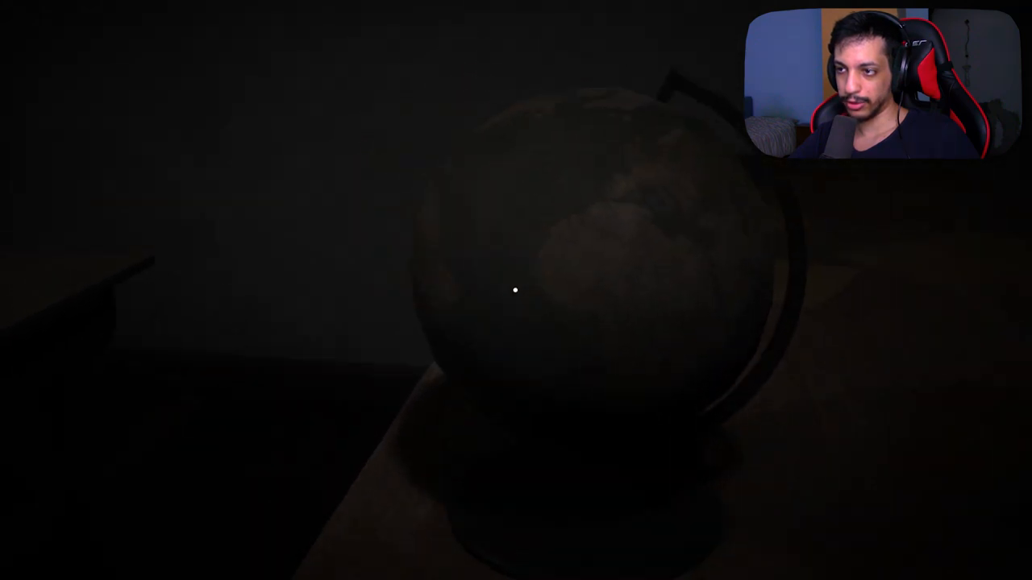
pyautogui.moveTo(516, 290)
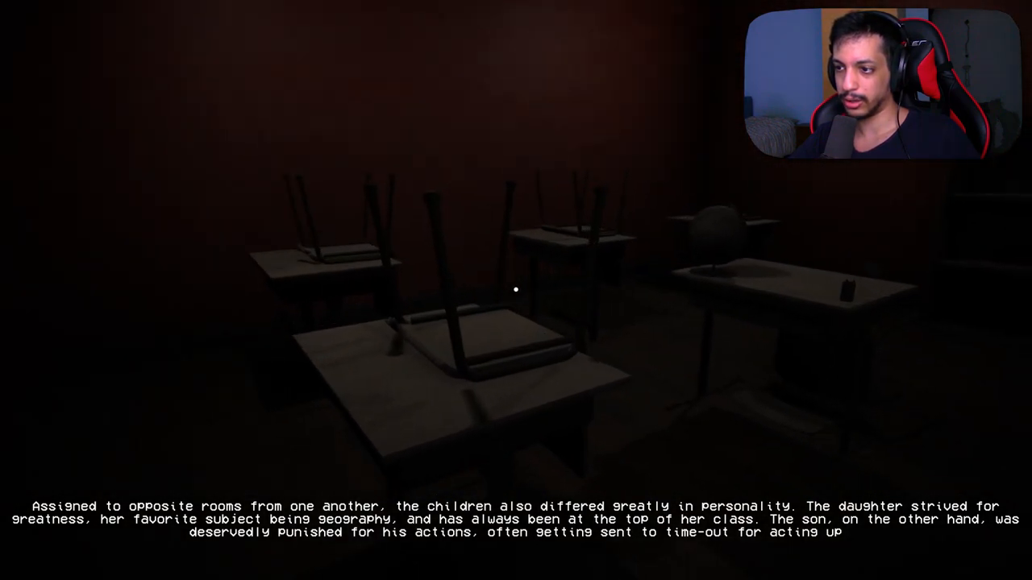
pyautogui.moveTo(516, 290)
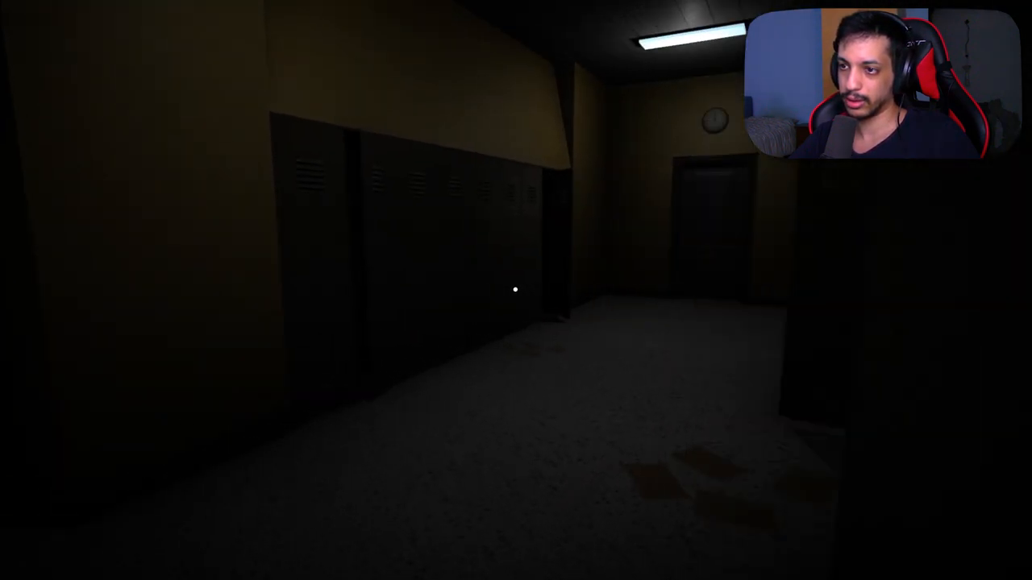
pyautogui.moveTo(516, 290)
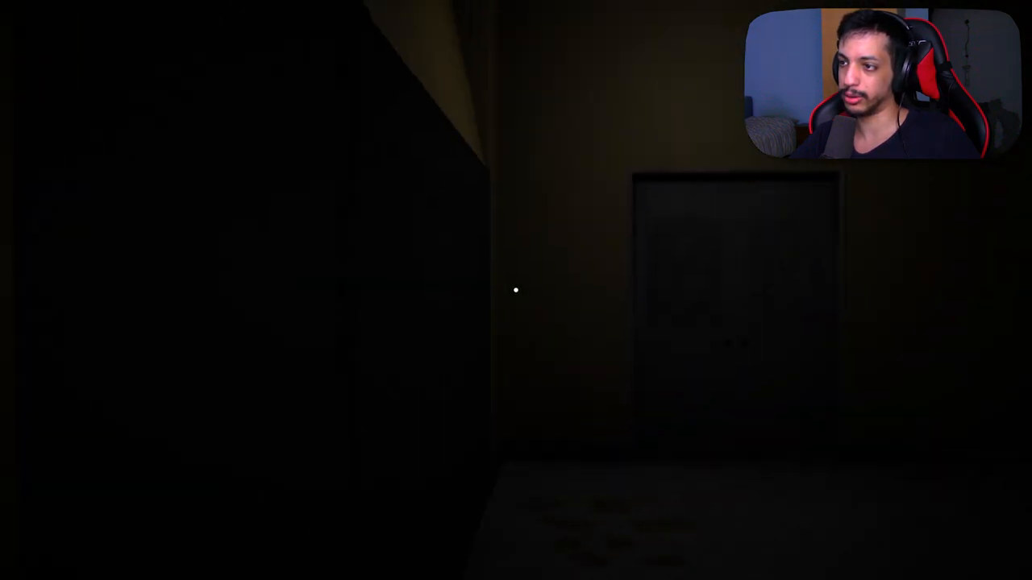
pyautogui.press('w')
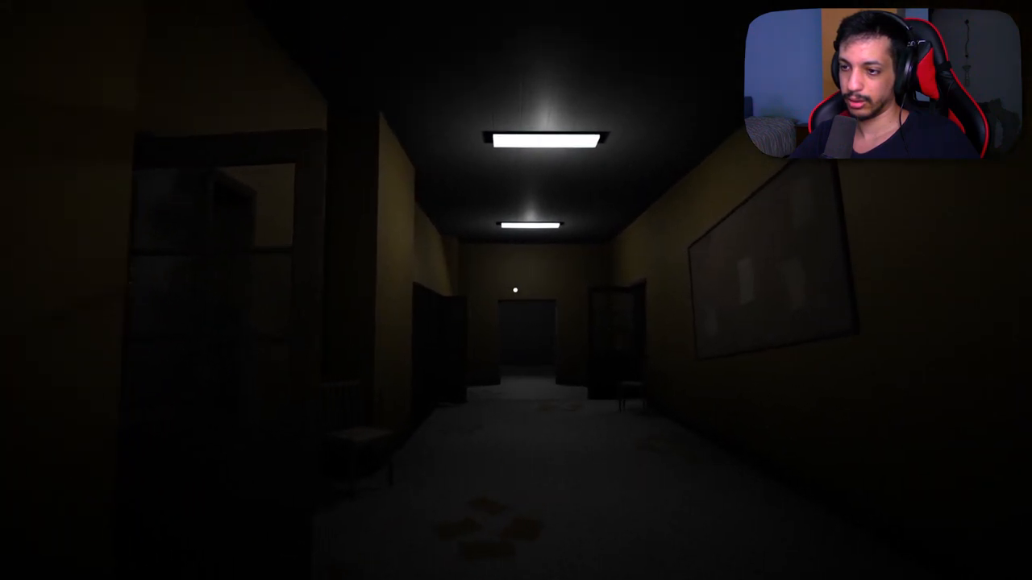
pyautogui.moveTo(515, 291)
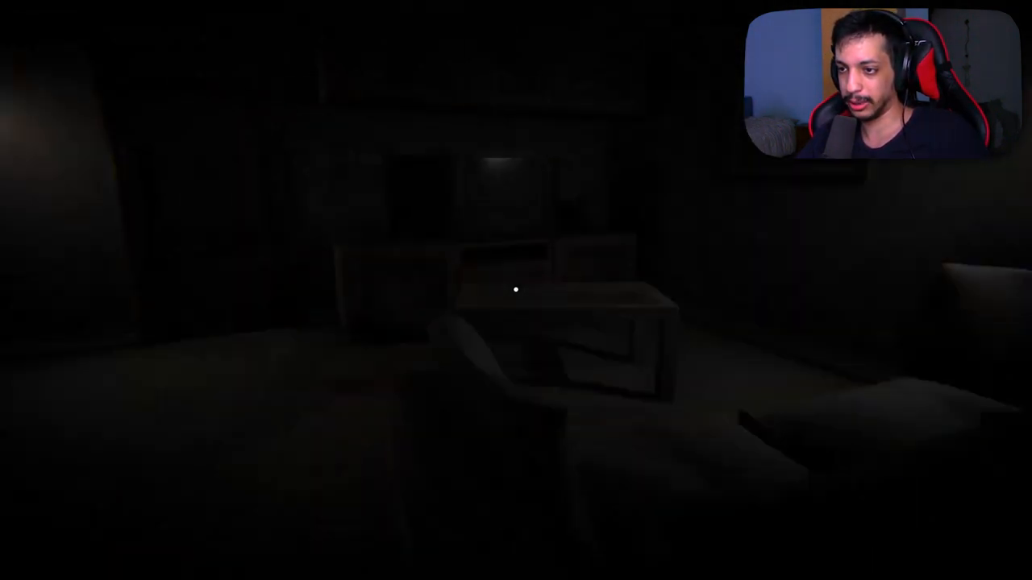
pyautogui.moveTo(516, 290)
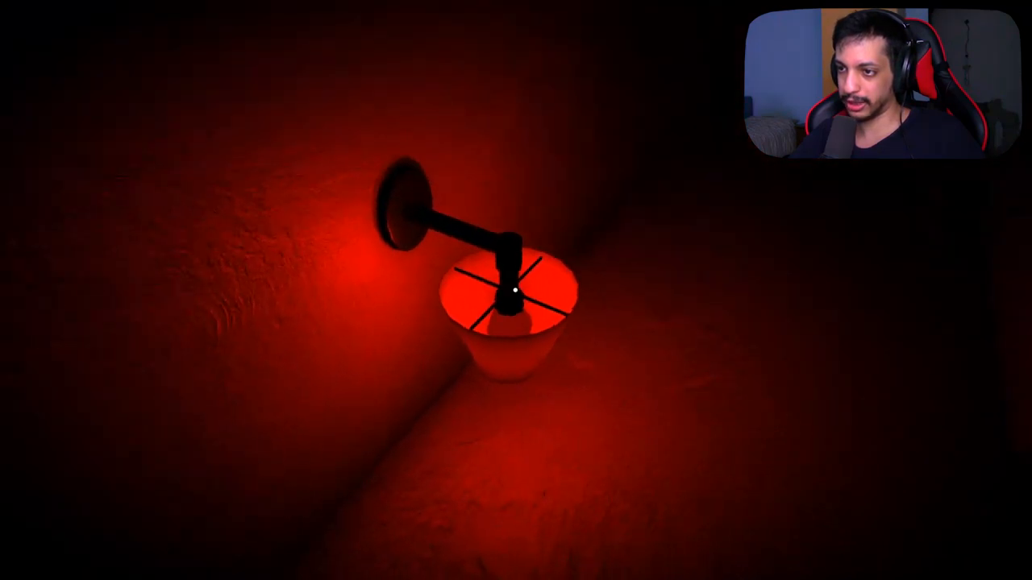
pyautogui.moveTo(516, 290)
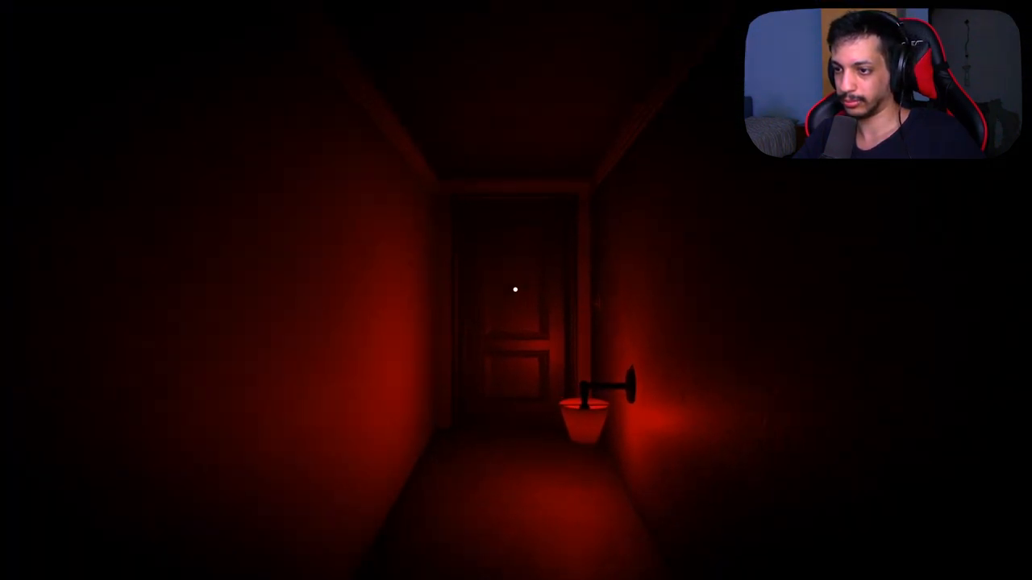
pyautogui.press('w')
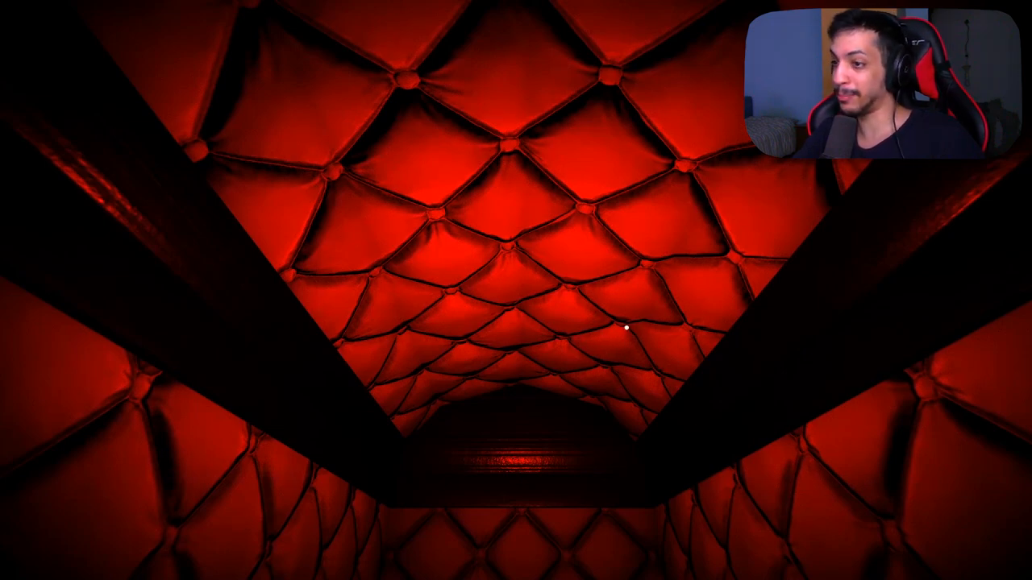
pyautogui.moveTo(361, 324)
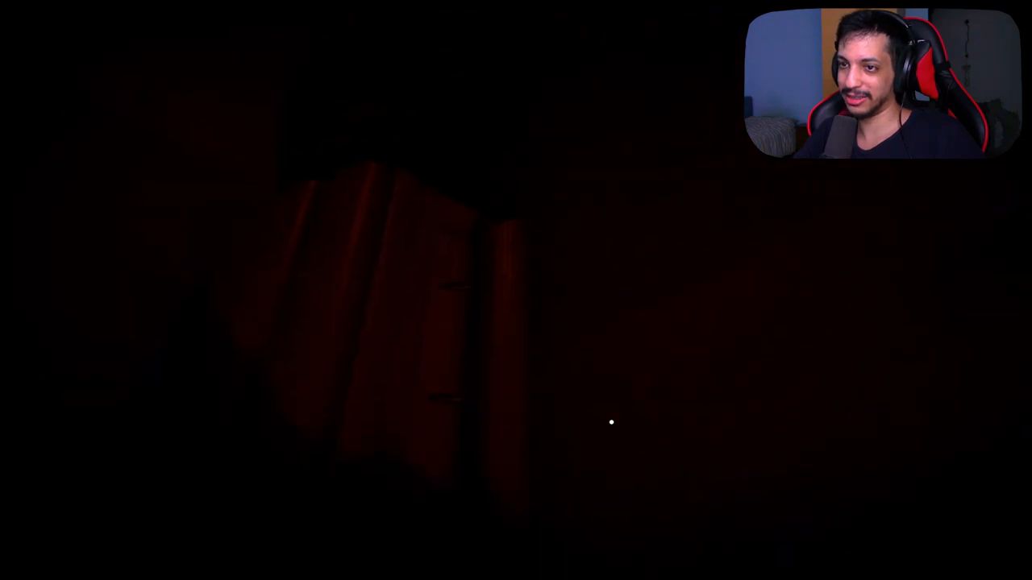
pyautogui.moveTo(583, 416)
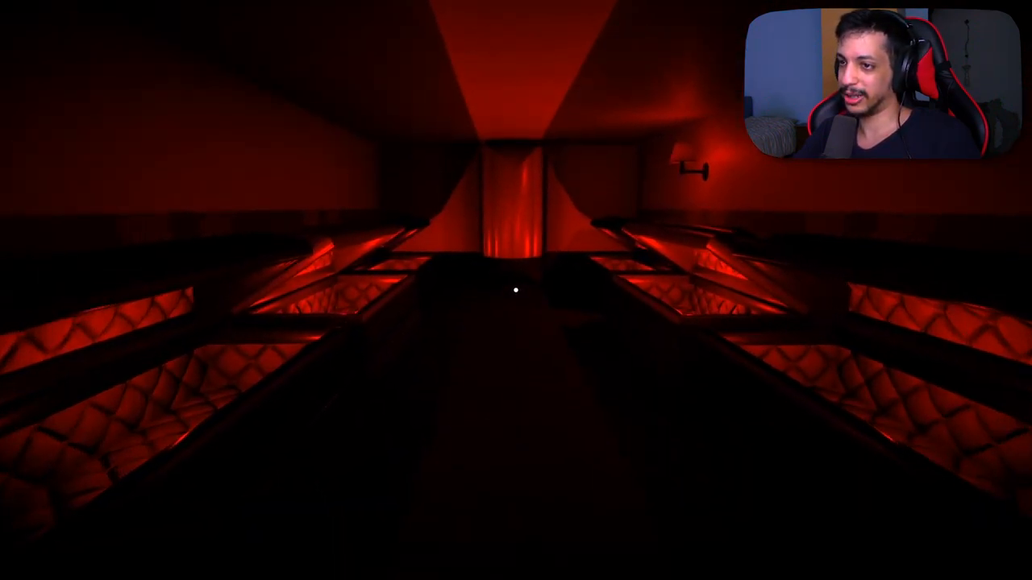
pyautogui.moveTo(516, 290)
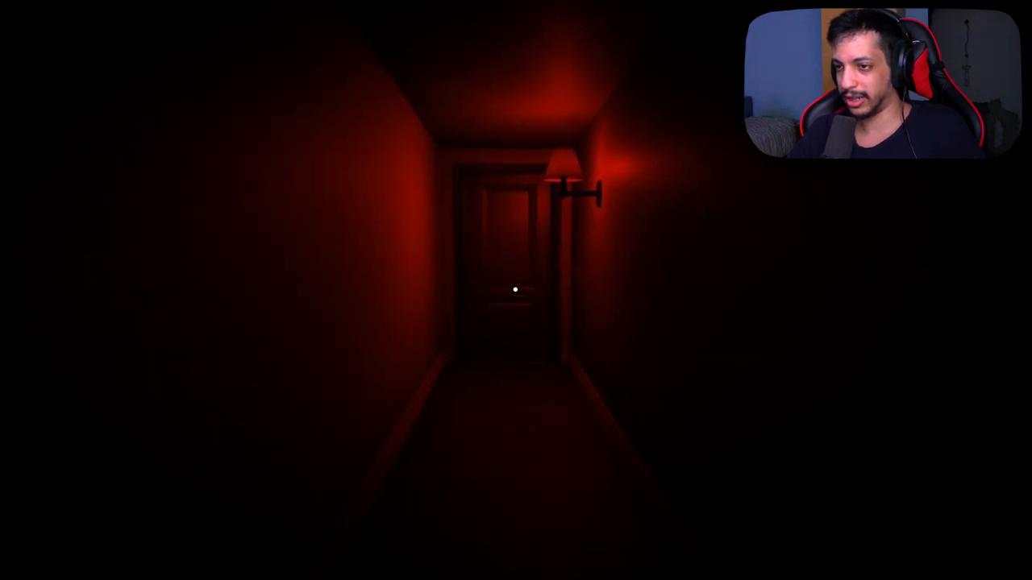
pyautogui.press('w')
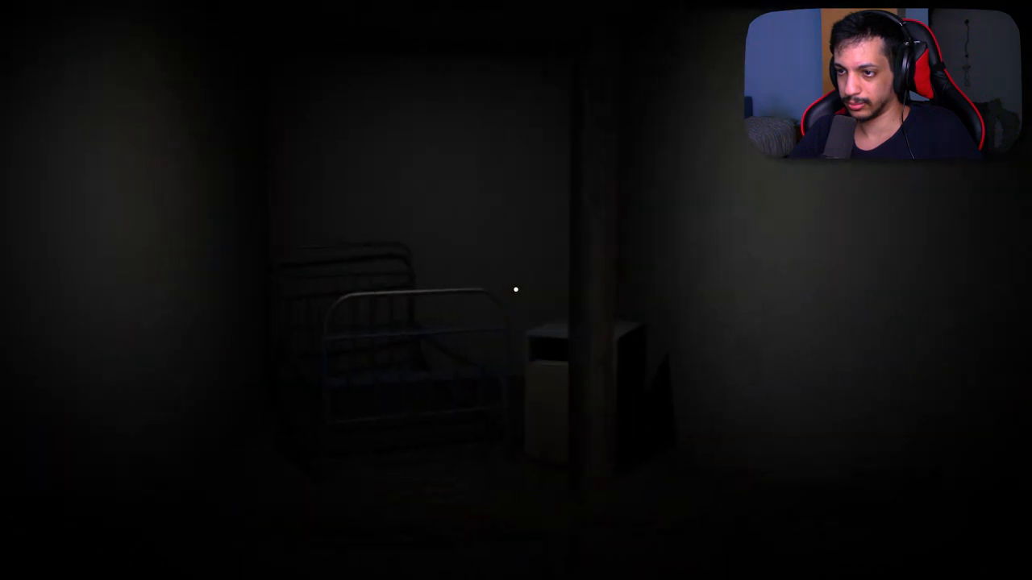
pyautogui.moveTo(515, 290)
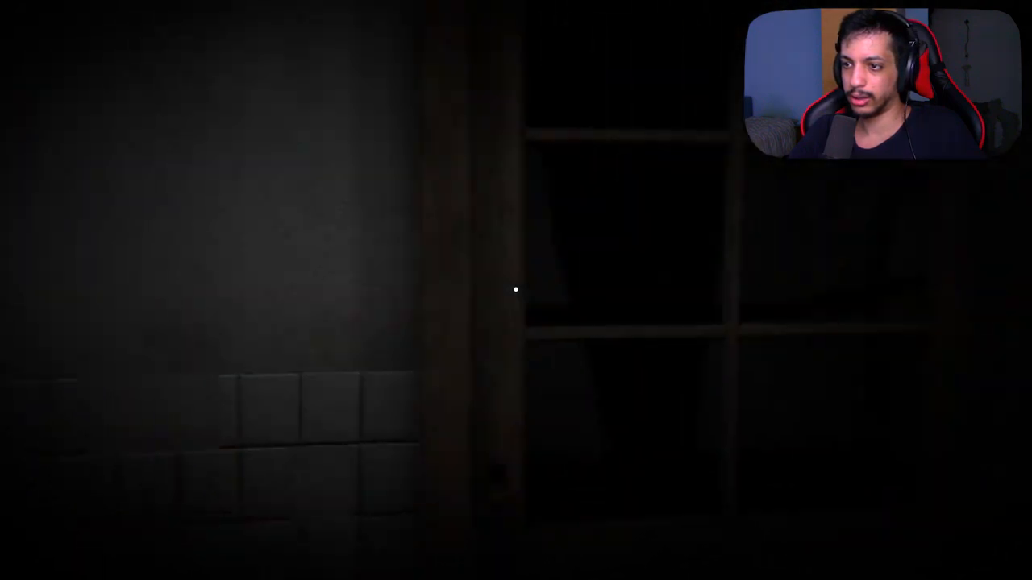
pyautogui.press('w')
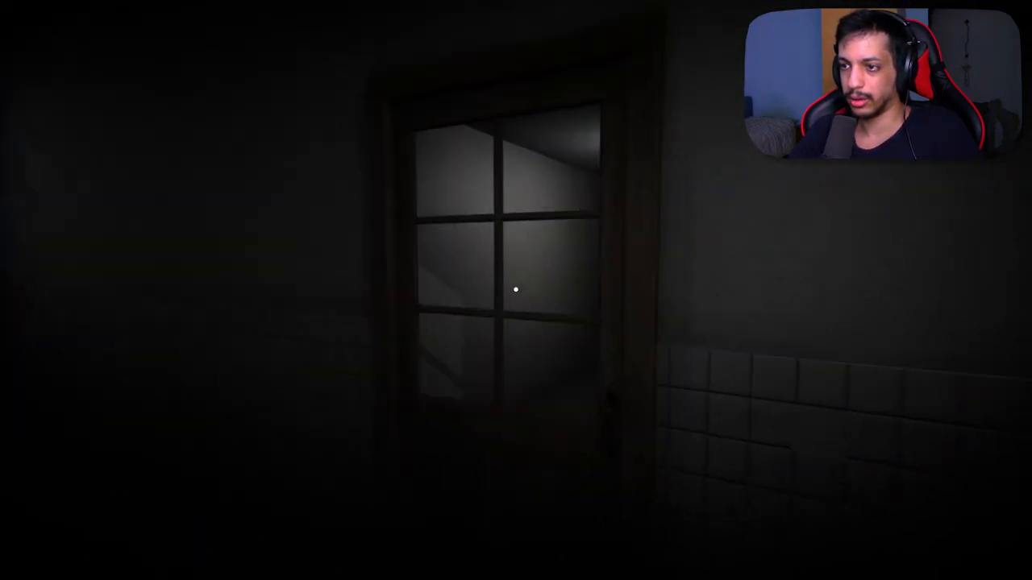
pyautogui.moveTo(516, 290)
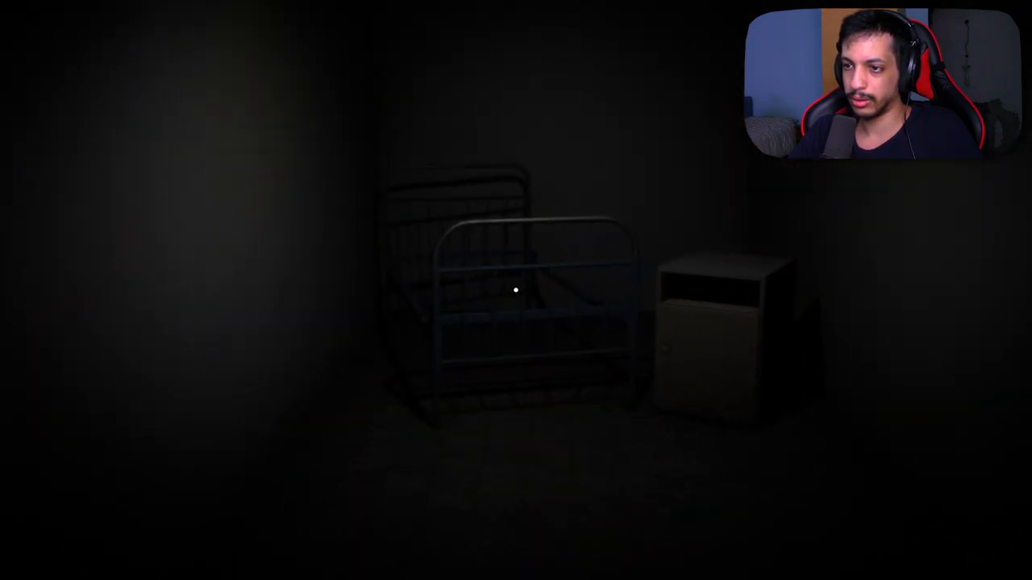